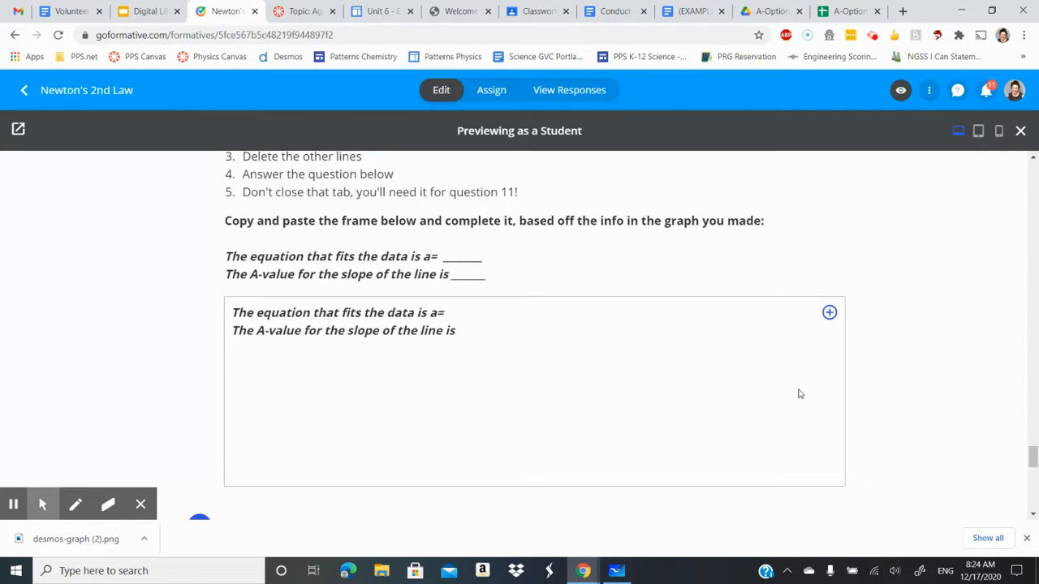
{"action": "mouse_move", "coordinate": [279, 343]}
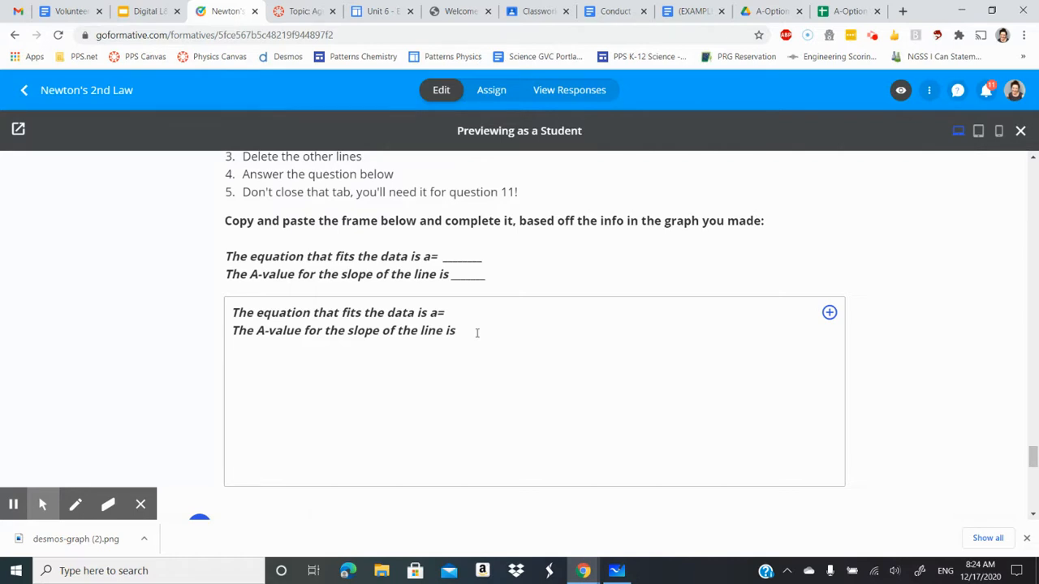
Enter the slope value 0.02 and write the equation a=A*F.
{"action": "type", "text": "0.02"}
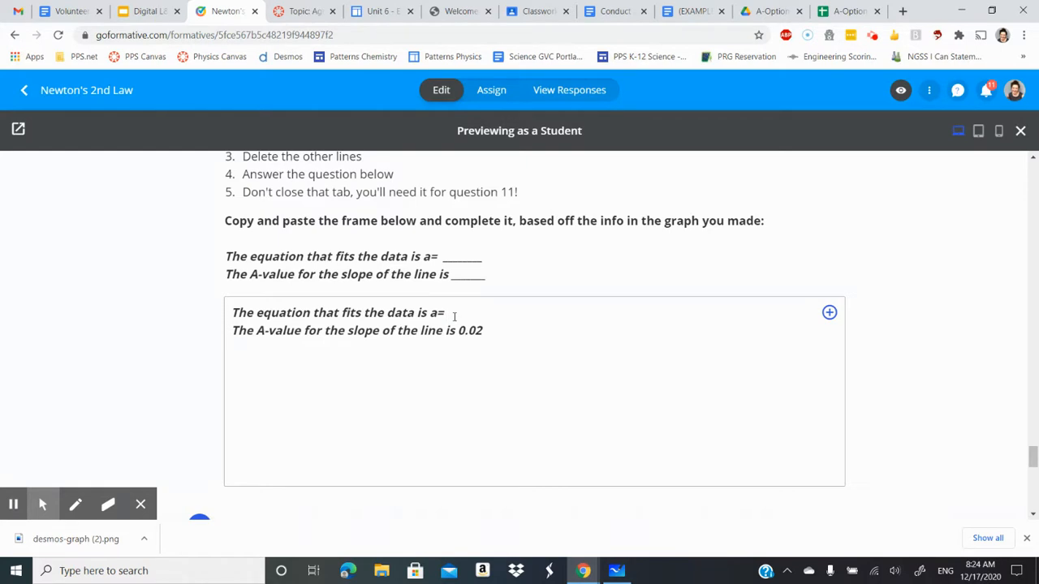
{"action": "scroll", "scroll_direction": "up", "scroll_amount": 3}
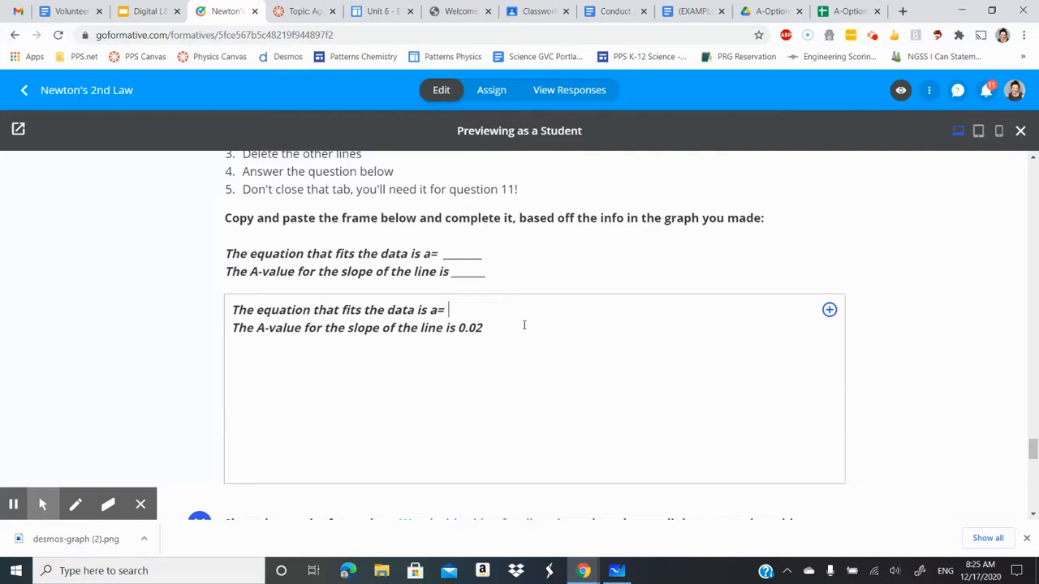
{"action": "type", "text": "A"}
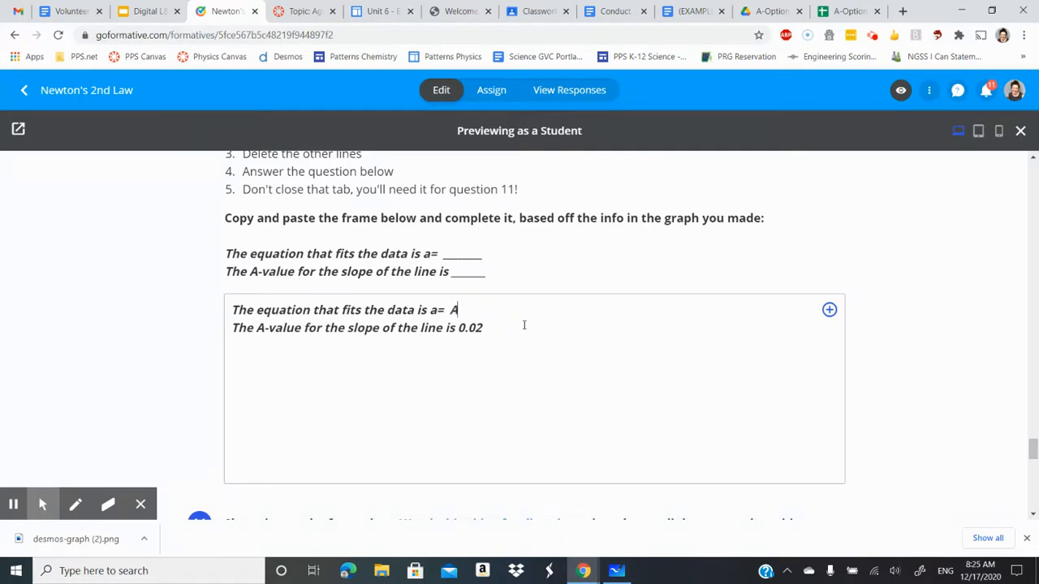
{"action": "type", "text": "*"}
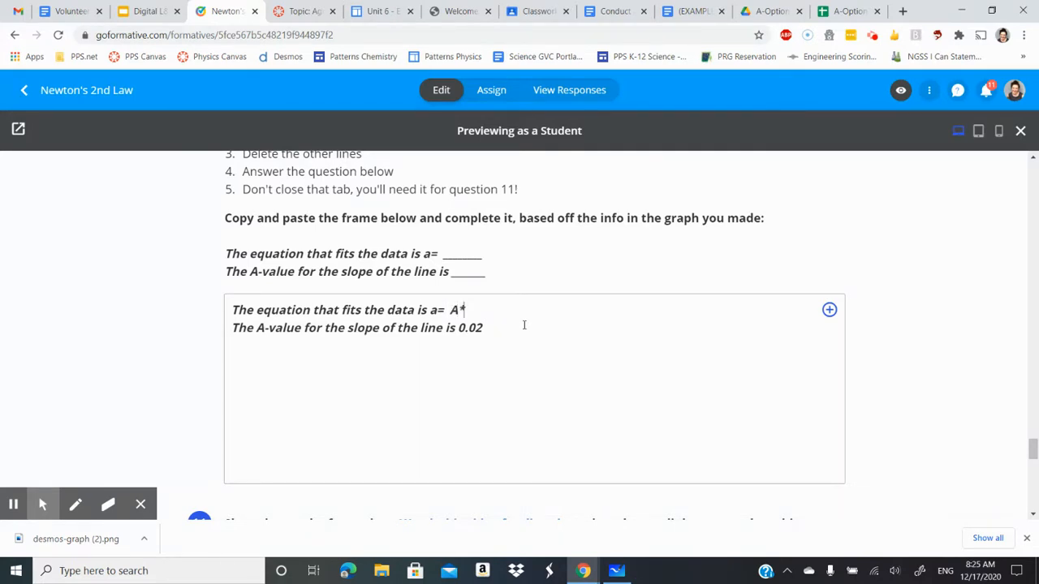
{"action": "type", "text": "F"}
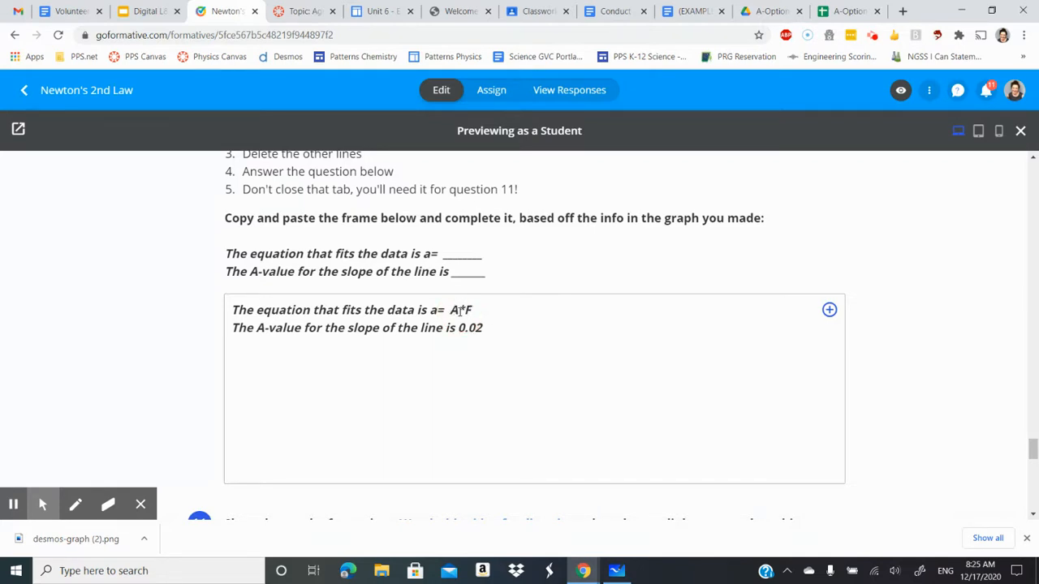
Replace A with 0.02 and expand the equation to acceleration = 0.02*Force.
{"action": "key", "text": "Backspace"}
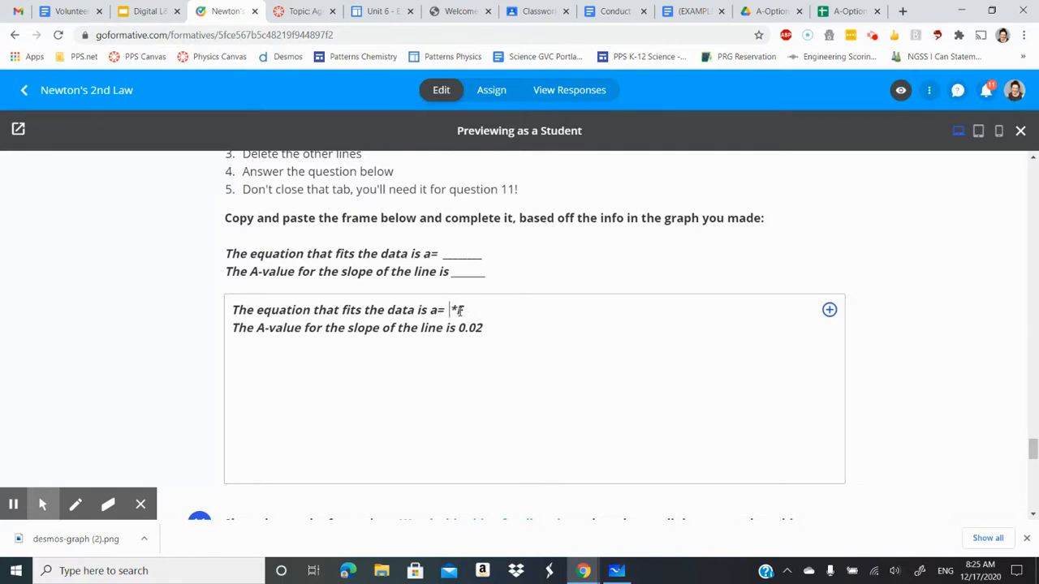
{"action": "type", "text": "0.02"}
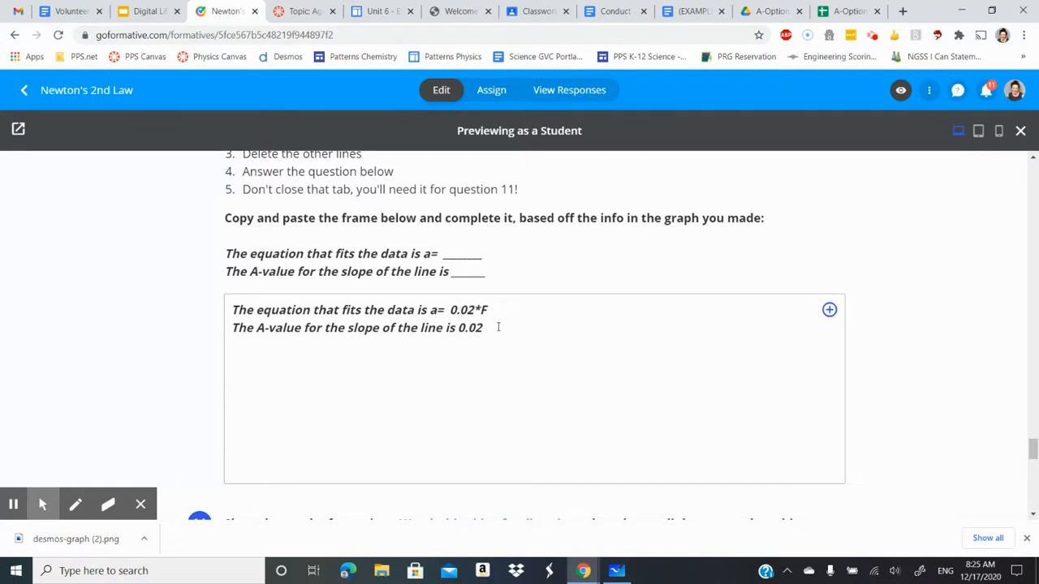
{"action": "mouse_move", "coordinate": [428, 294]}
{"action": "type", "text": "cceleration"}
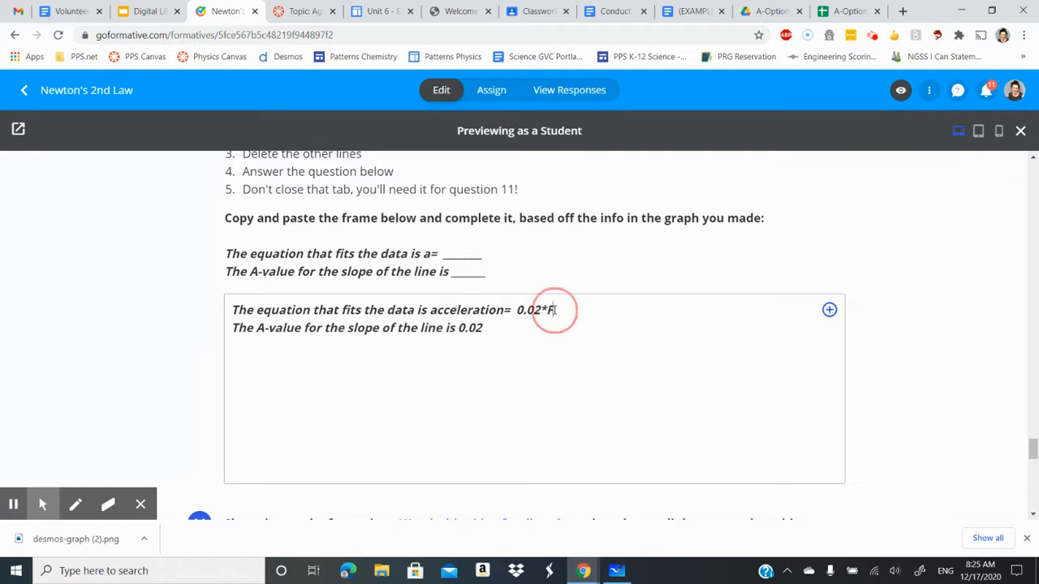
{"action": "type", "text": "orce"}
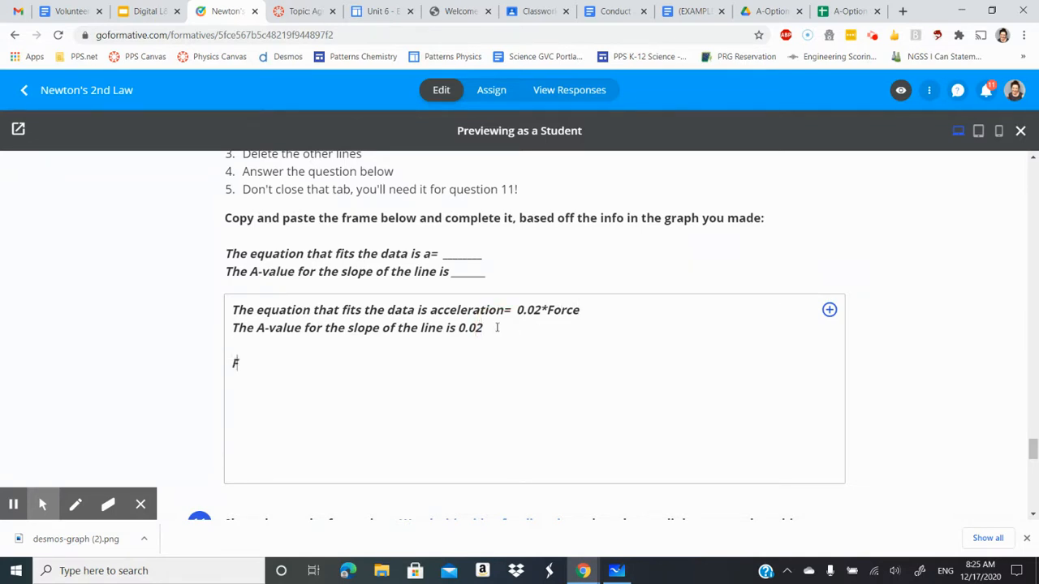
Add the line Force = mass*acceleration below the frame.
{"action": "type", "text": "orce =m"}
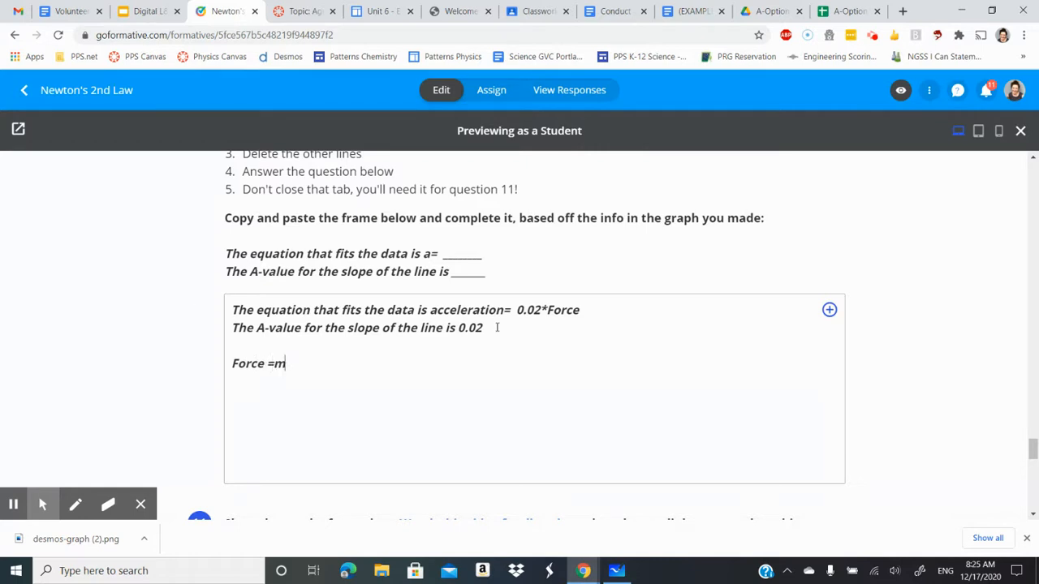
{"action": "type", "text": "*a"}
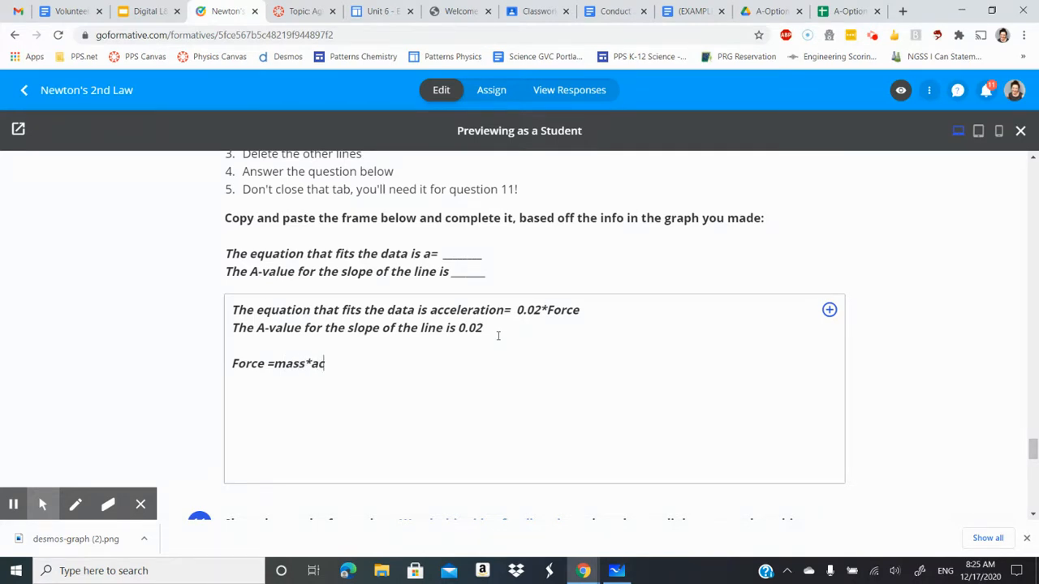
{"action": "type", "text": "celeration"}
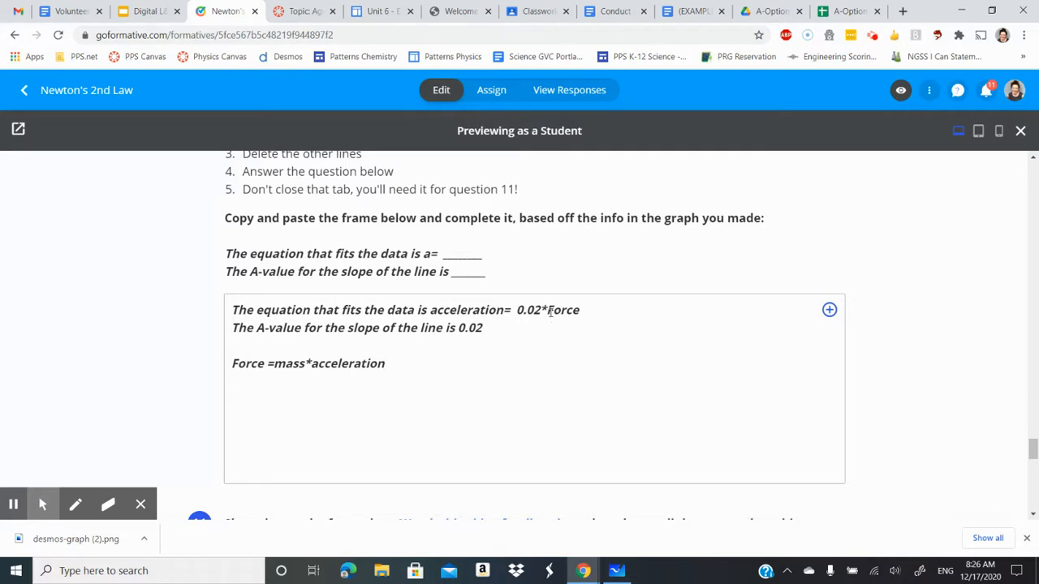
{"action": "mouse_move", "coordinate": [427, 414]}
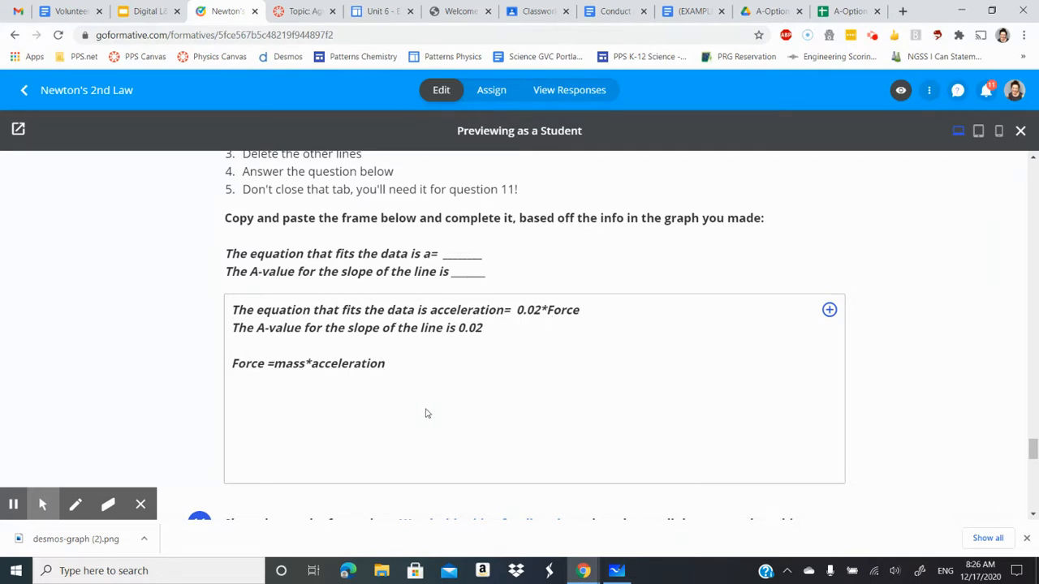
Add the line mass = 50kg, then switch to the freehand pen.
{"action": "type", "text": "mass = 50k"}
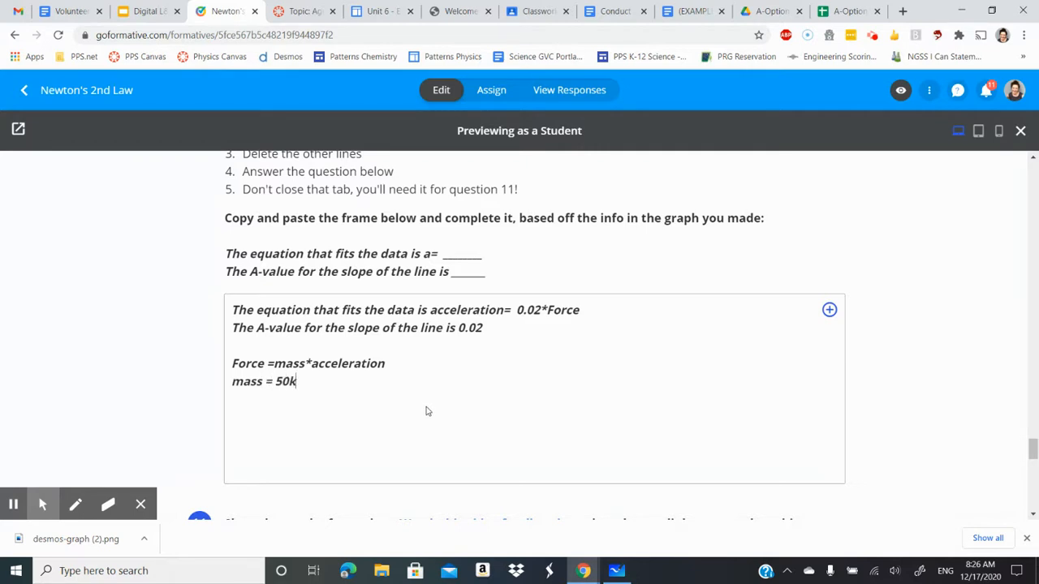
{"action": "type", "text": "g"}
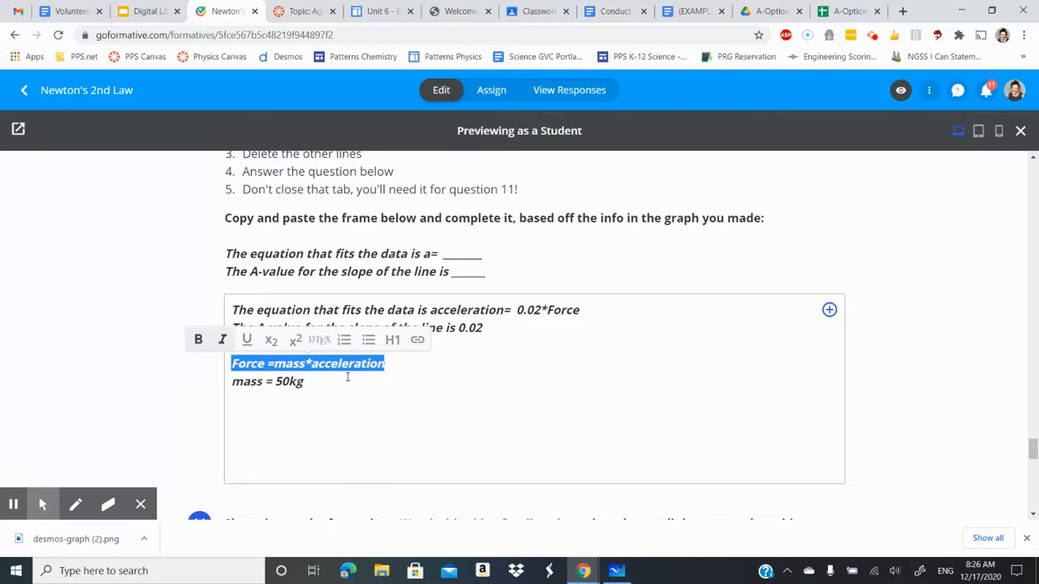
{"action": "left_click", "coordinate": [350, 384]}
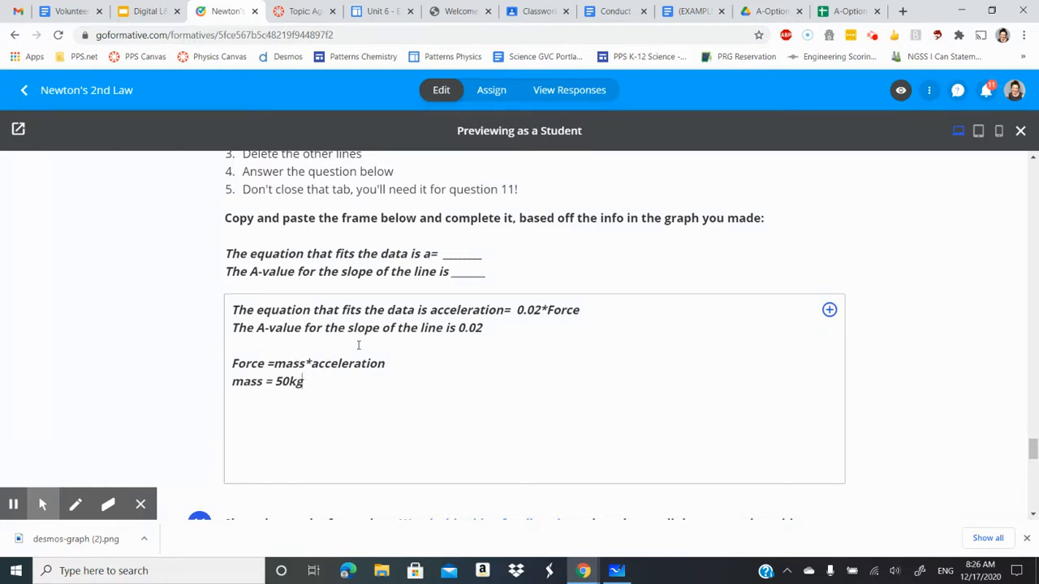
{"action": "mouse_move", "coordinate": [361, 349]}
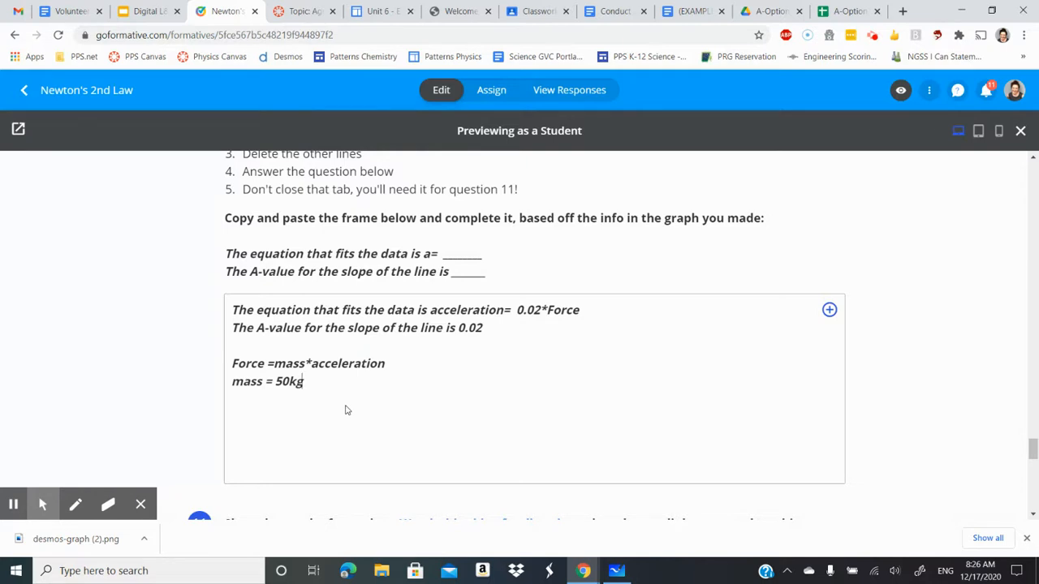
{"action": "left_click", "coordinate": [75, 504]}
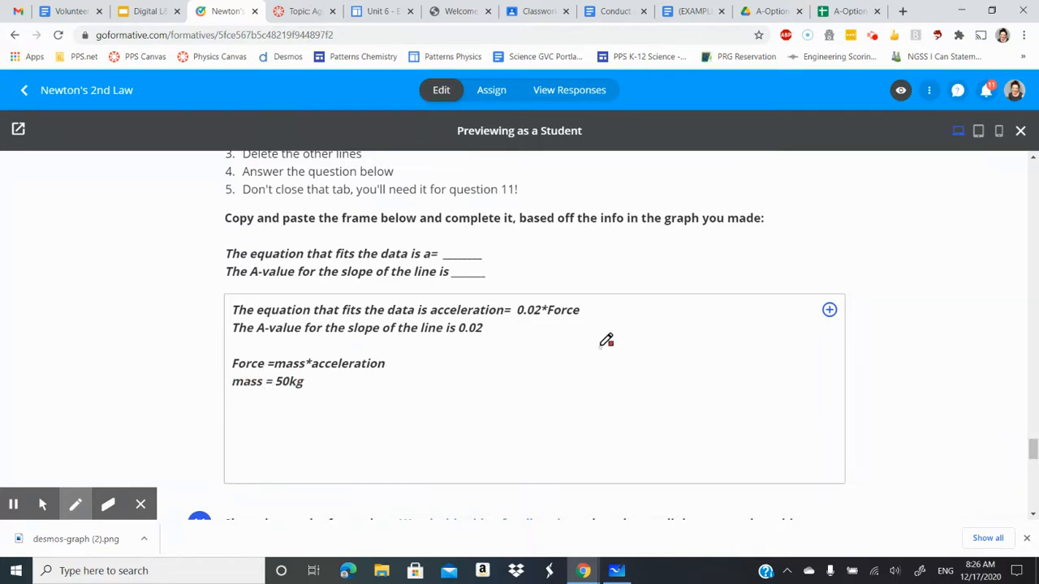
Draw a red triangle with F on top and m × a across the divided bottom.
{"action": "left_click_drag", "start_coordinate": [602, 347], "coordinate": [615, 437]}
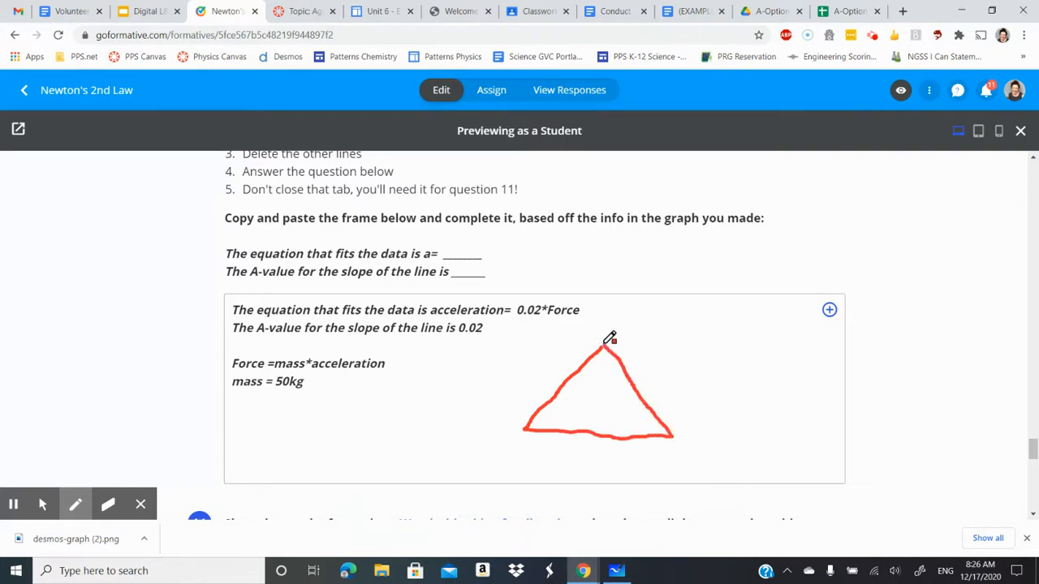
{"action": "mouse_move", "coordinate": [566, 383]}
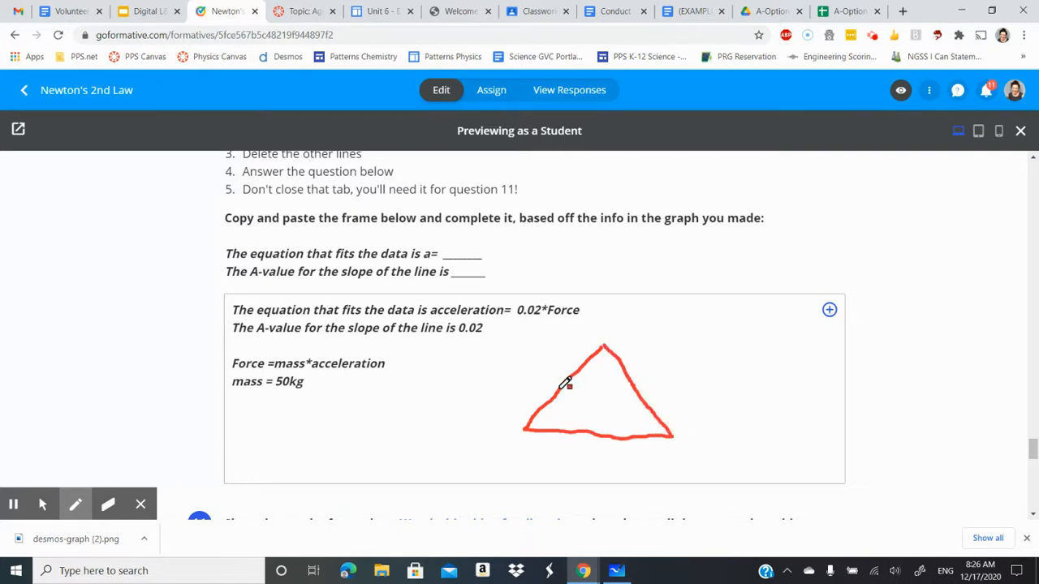
{"action": "left_click_drag", "start_coordinate": [536, 390], "coordinate": [641, 389]}
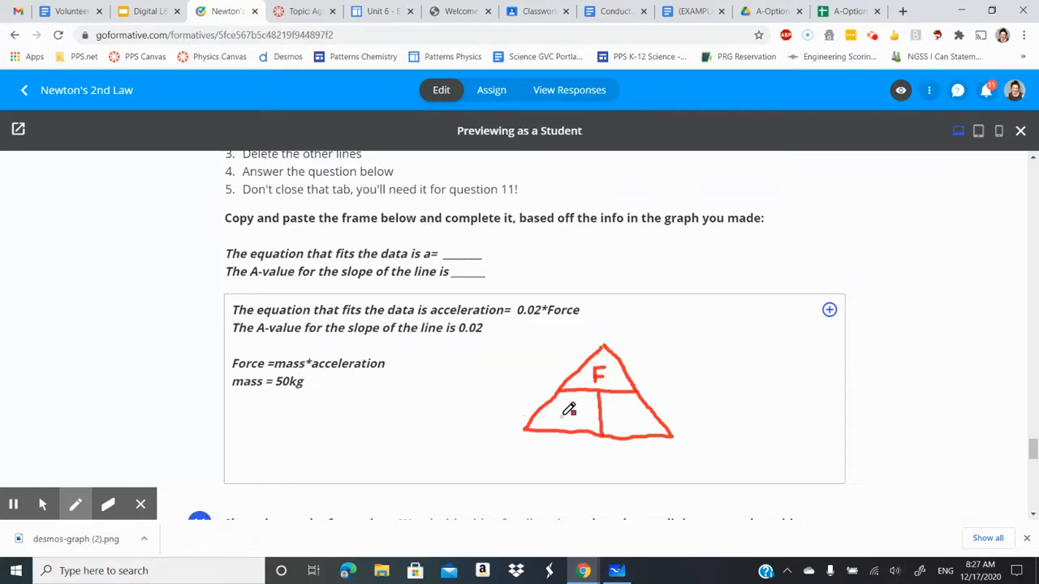
{"action": "left_click_drag", "start_coordinate": [564, 421], "coordinate": [576, 401]}
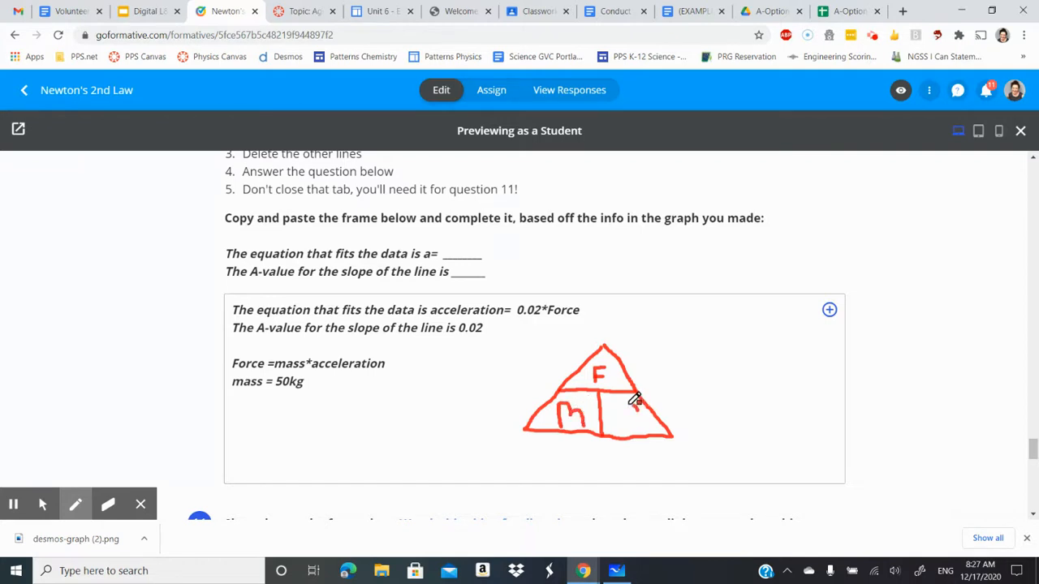
{"action": "left_click_drag", "start_coordinate": [617, 417], "coordinate": [641, 414]}
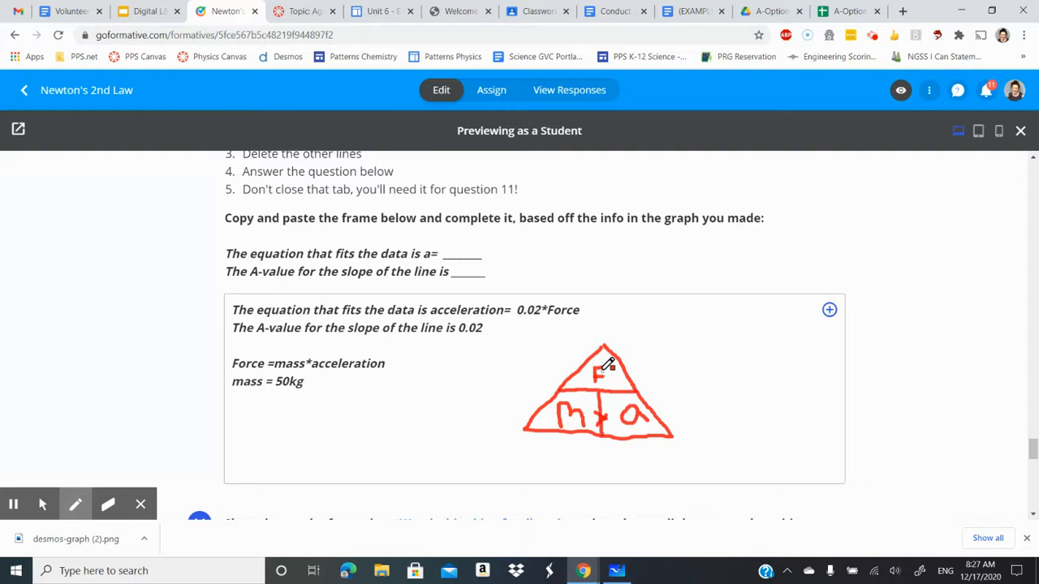
{"action": "mouse_move", "coordinate": [596, 382]}
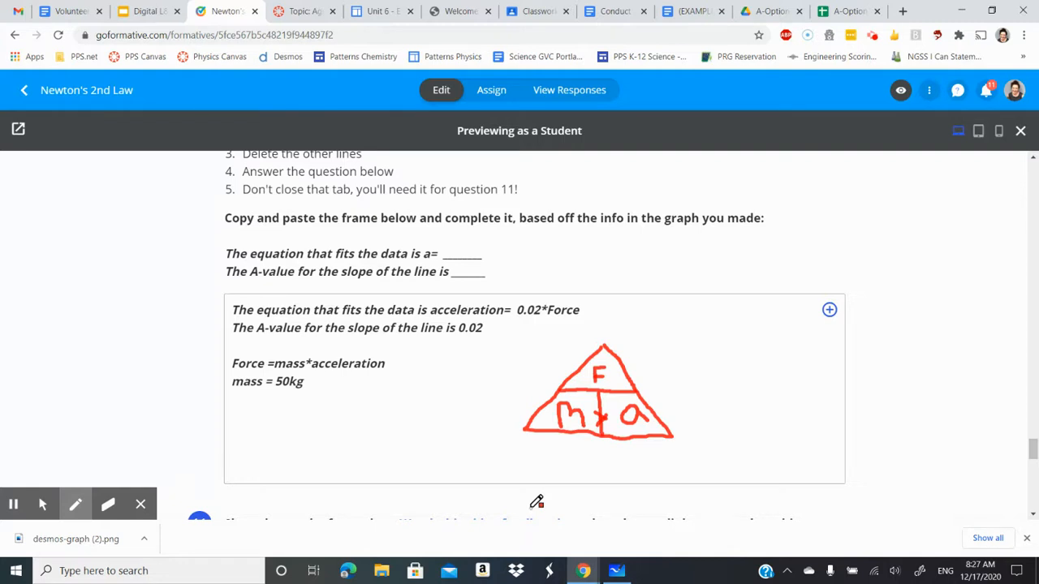
{"action": "mouse_move", "coordinate": [383, 364]}
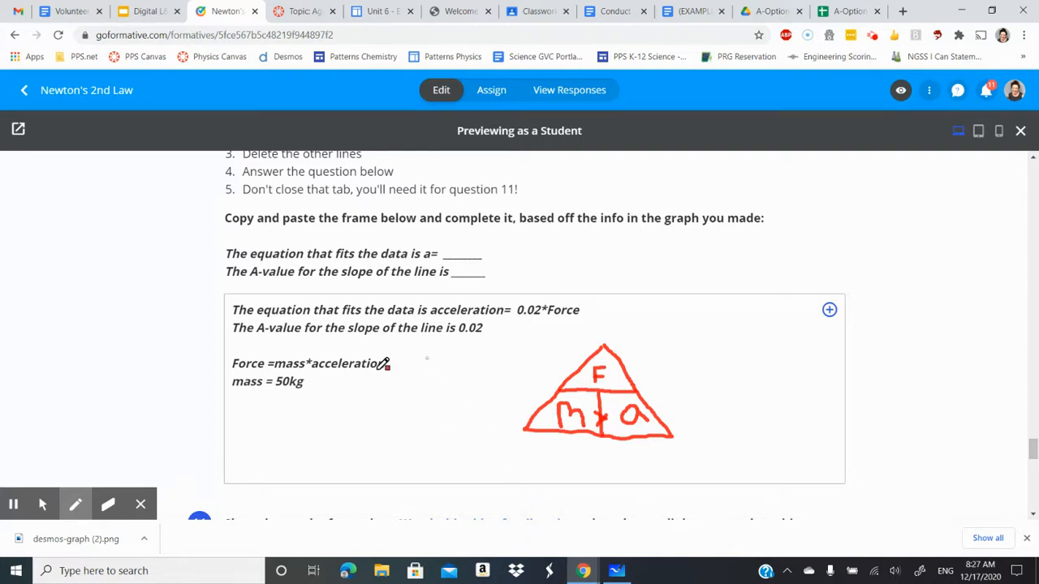
{"action": "mouse_move", "coordinate": [335, 402]}
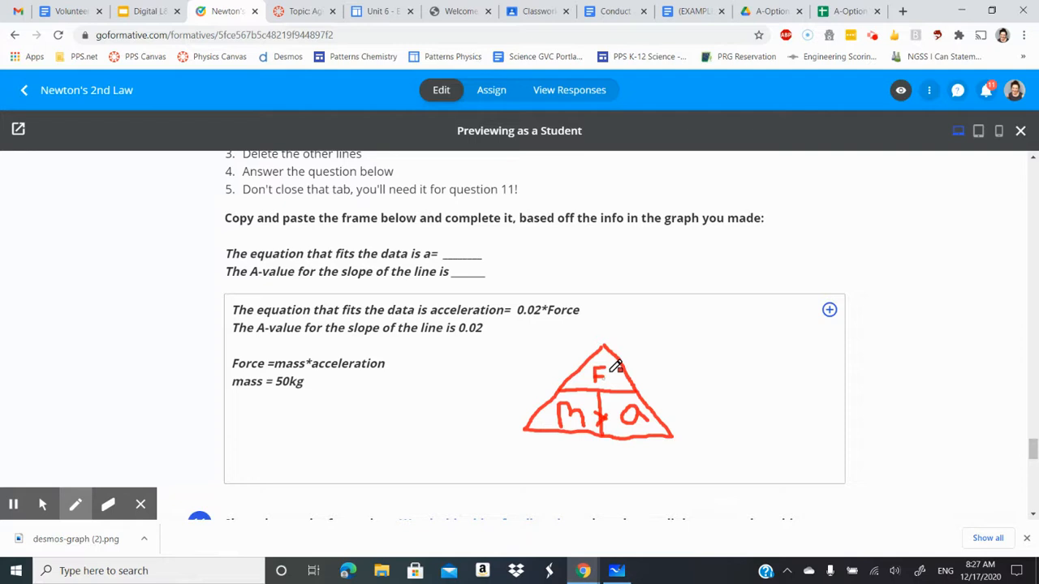
{"action": "mouse_move", "coordinate": [364, 444]}
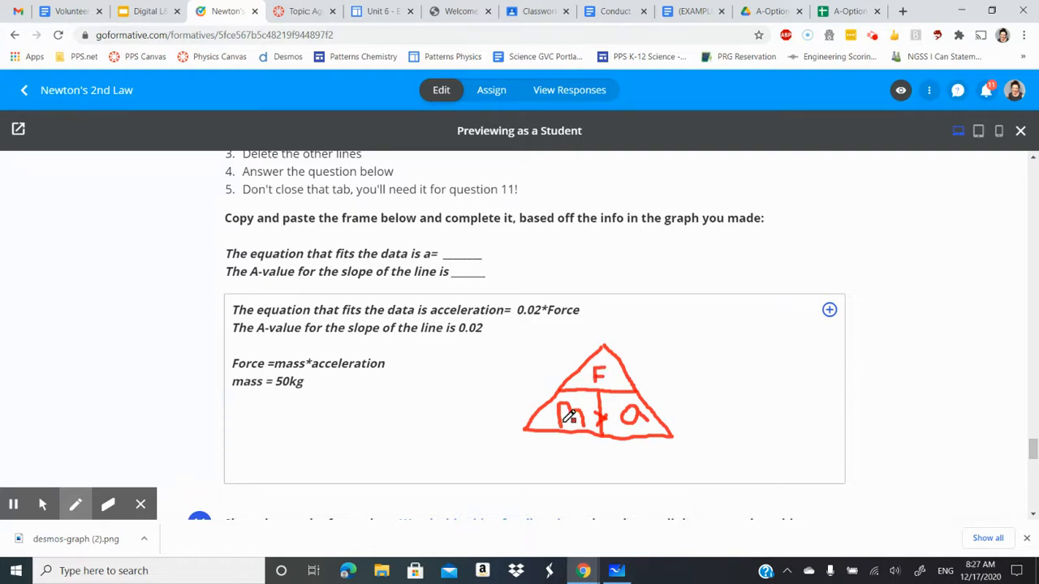
{"action": "mouse_move", "coordinate": [570, 416]}
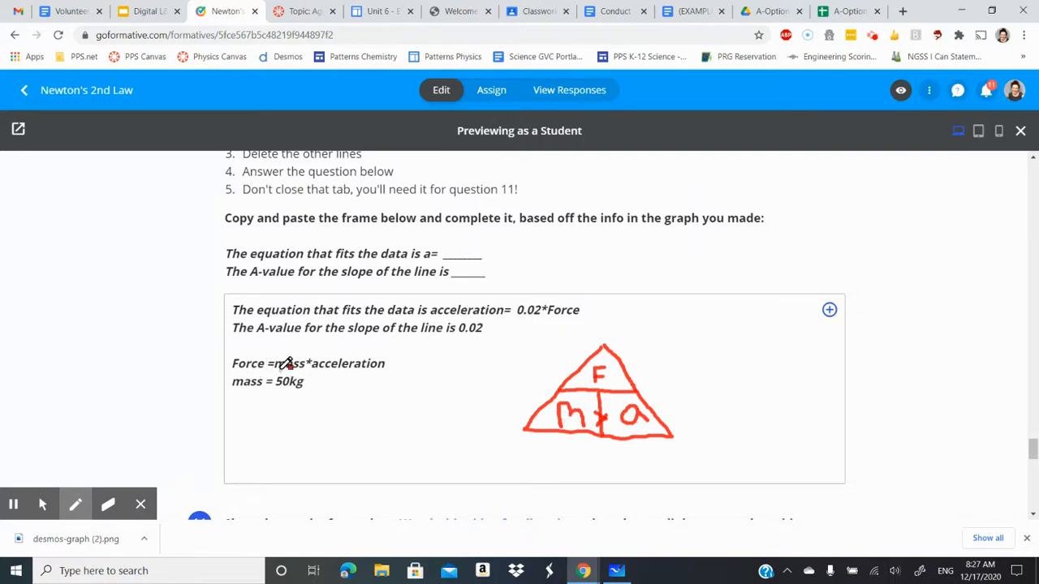
Leave pen mode and start a new text line below mass = 50kg.
{"action": "left_click", "coordinate": [75, 504]}
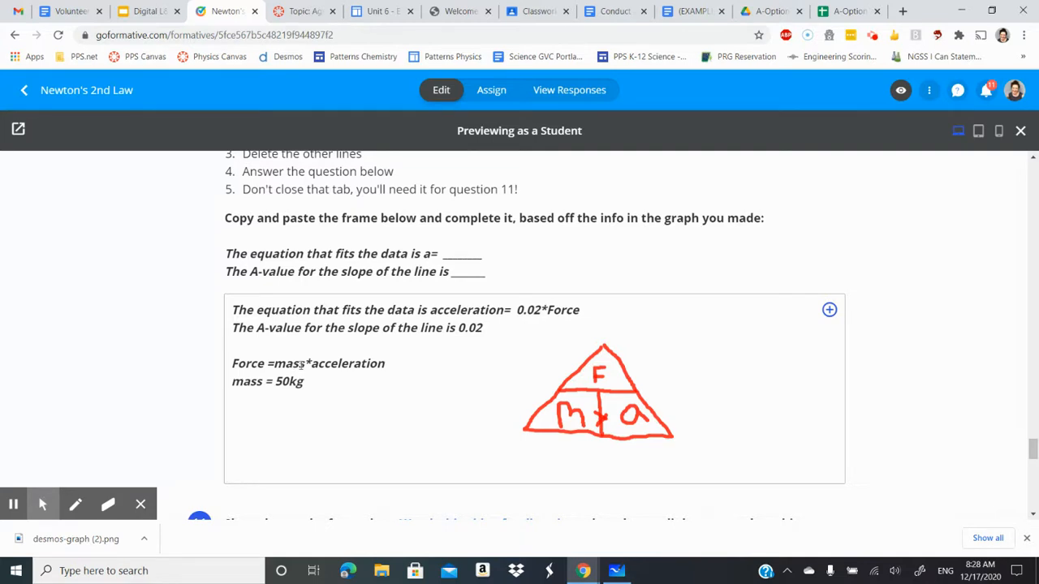
{"action": "double_click", "coordinate": [289, 362]}
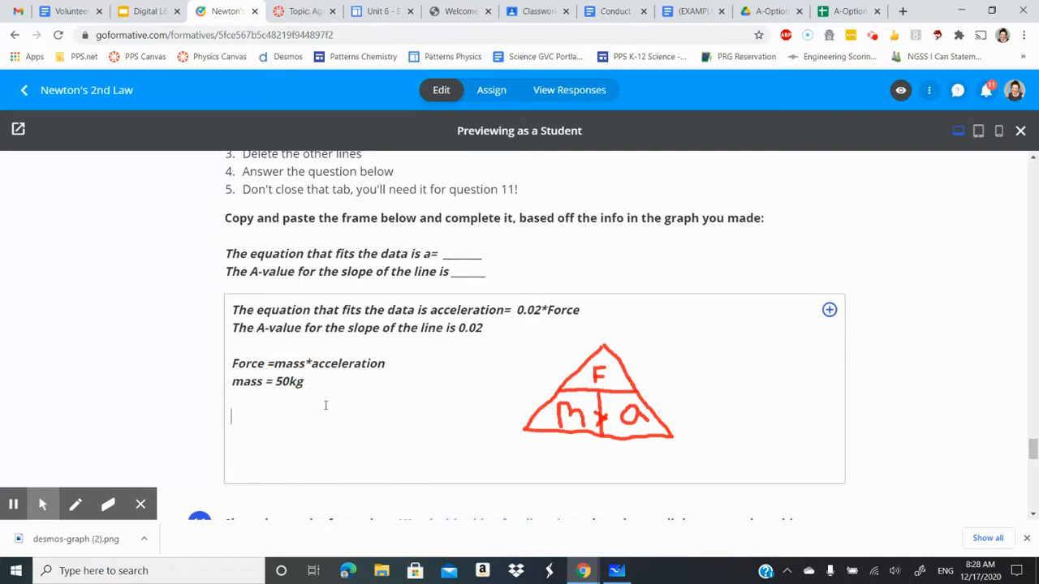
Write the rearranged equations m=F/a and a=F/m under the mass value.
{"action": "type", "text": "m"}
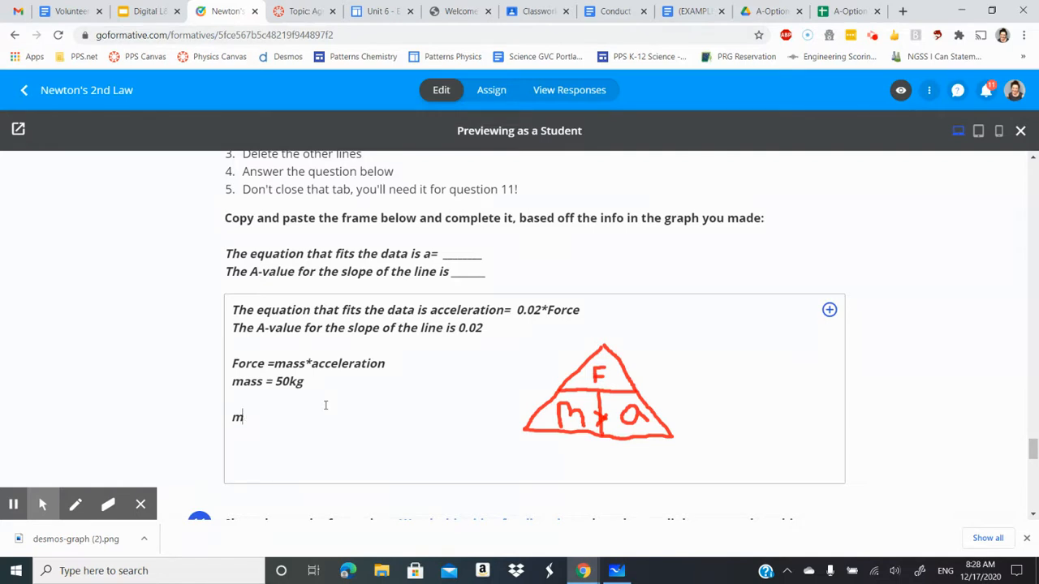
{"action": "type", "text": "=F/"}
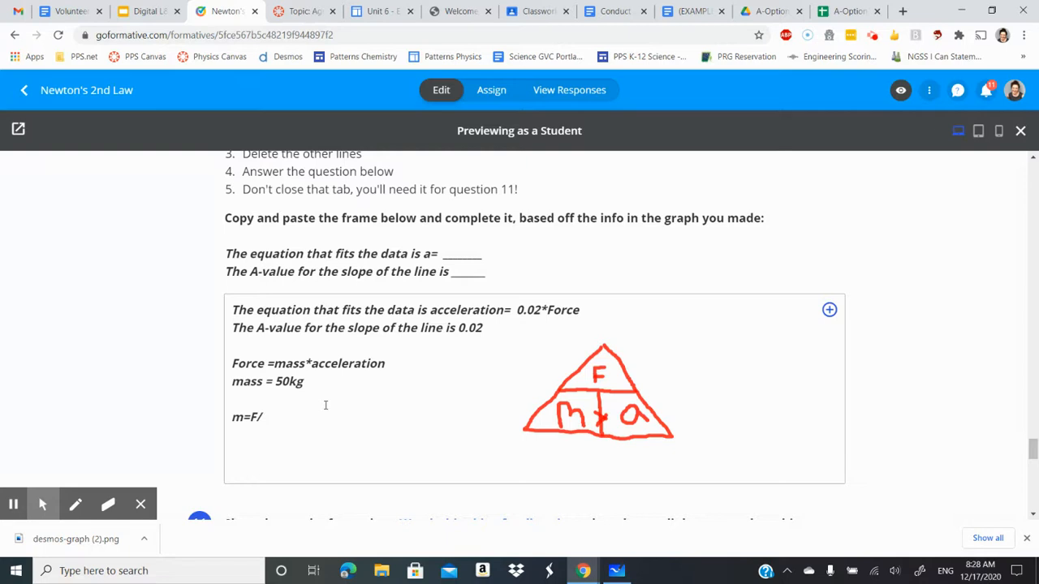
{"action": "type", "text": "A"}
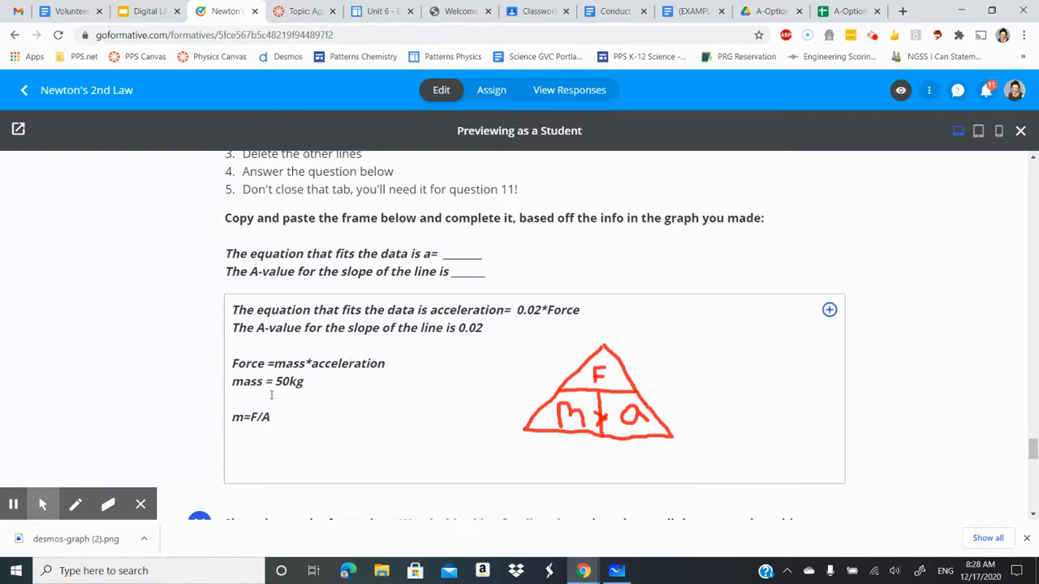
{"action": "mouse_move", "coordinate": [325, 399]}
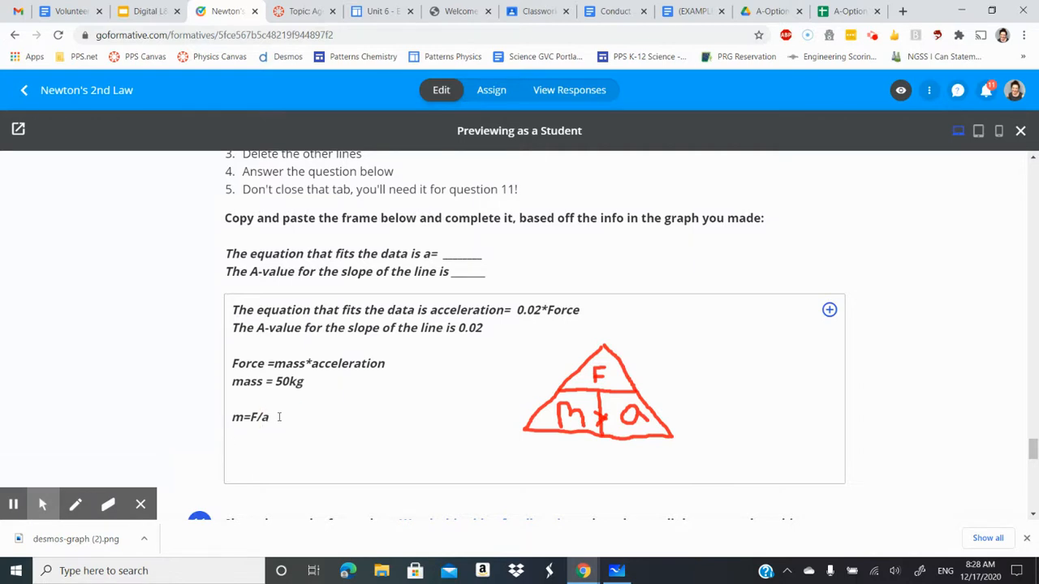
{"action": "type", "text": "a=F"}
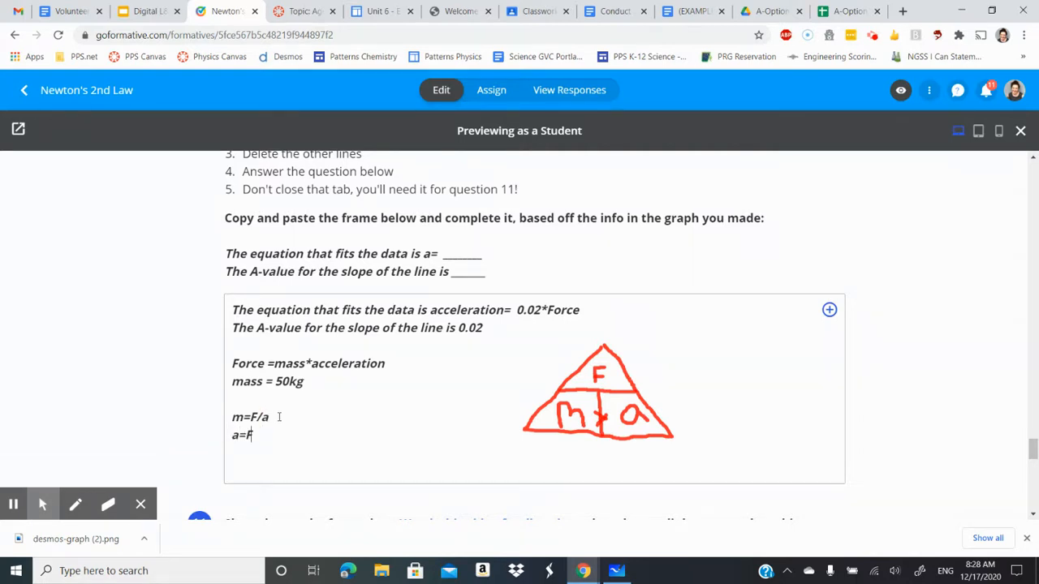
{"action": "type", "text": "/m"}
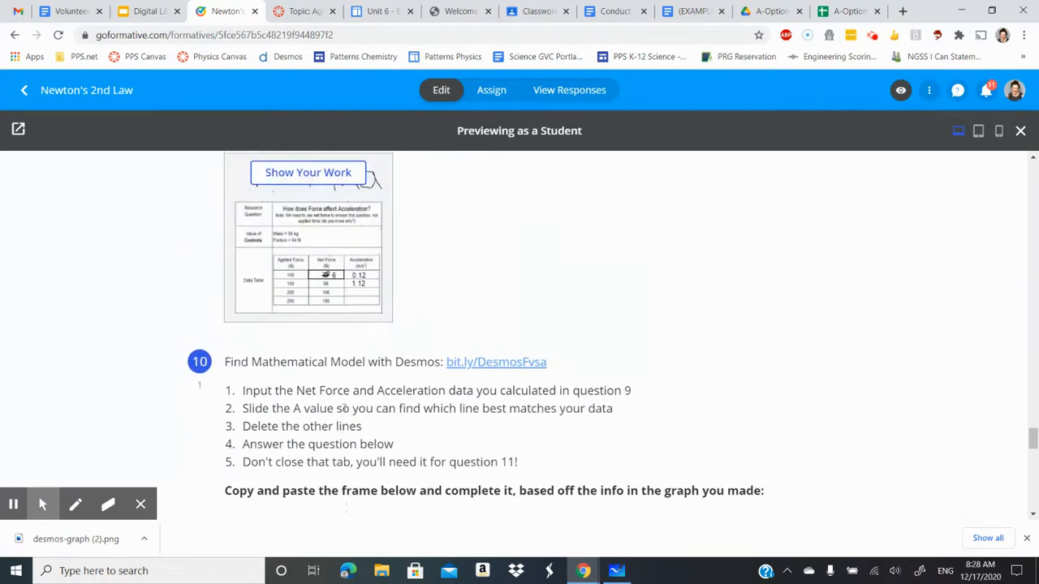
{"action": "scroll", "scroll_direction": "down", "scroll_amount": 3}
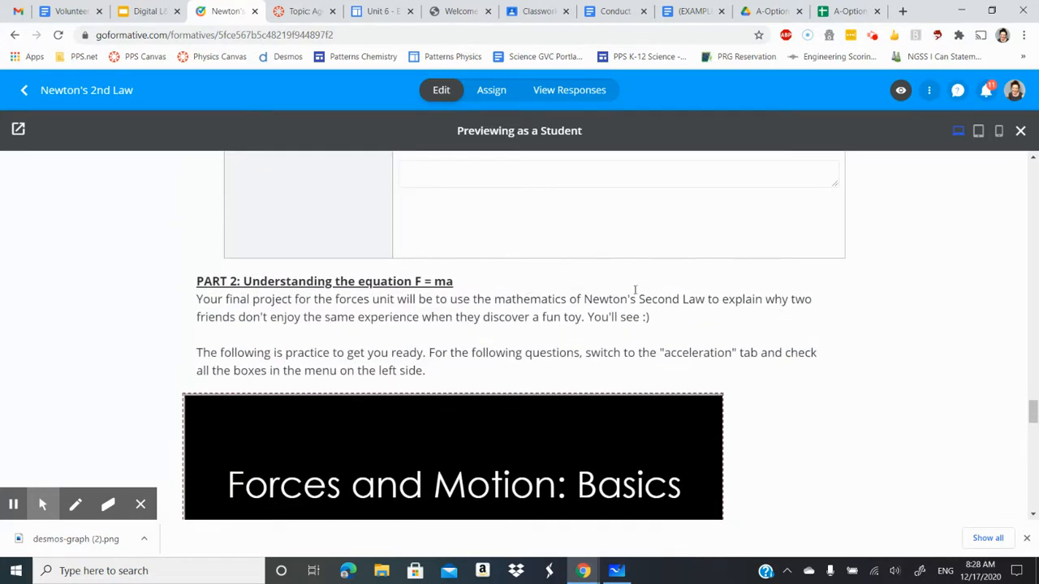
{"action": "scroll", "scroll_direction": "down", "scroll_amount": 3}
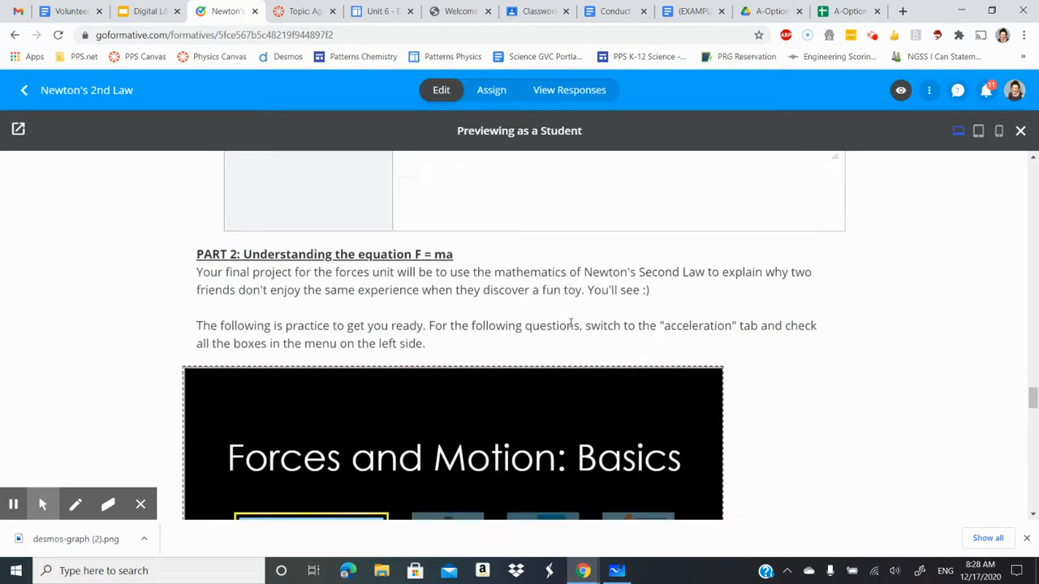
{"action": "scroll", "scroll_direction": "down", "scroll_amount": 3}
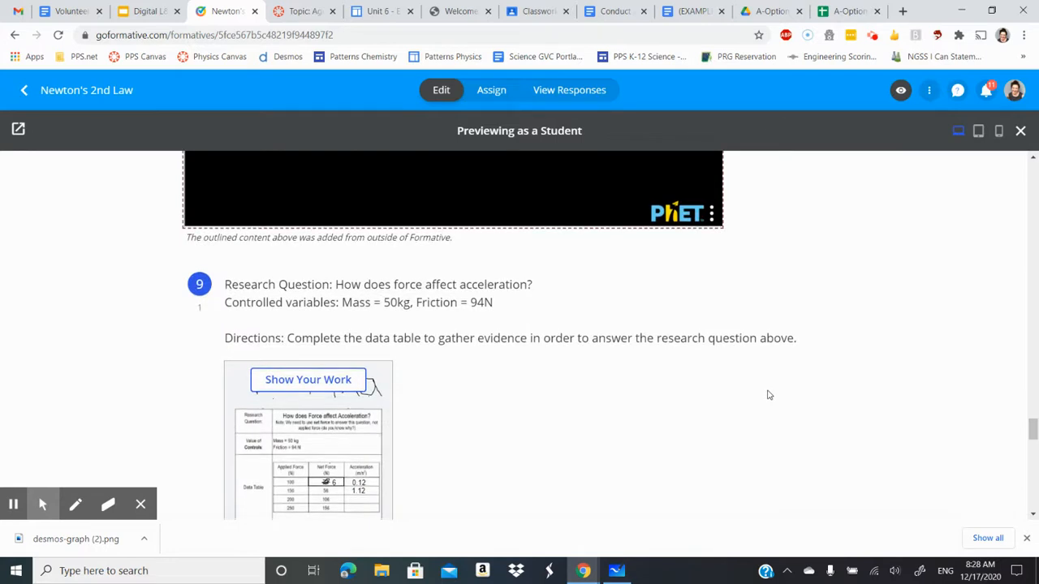
{"action": "scroll", "scroll_direction": "down", "scroll_amount": 3}
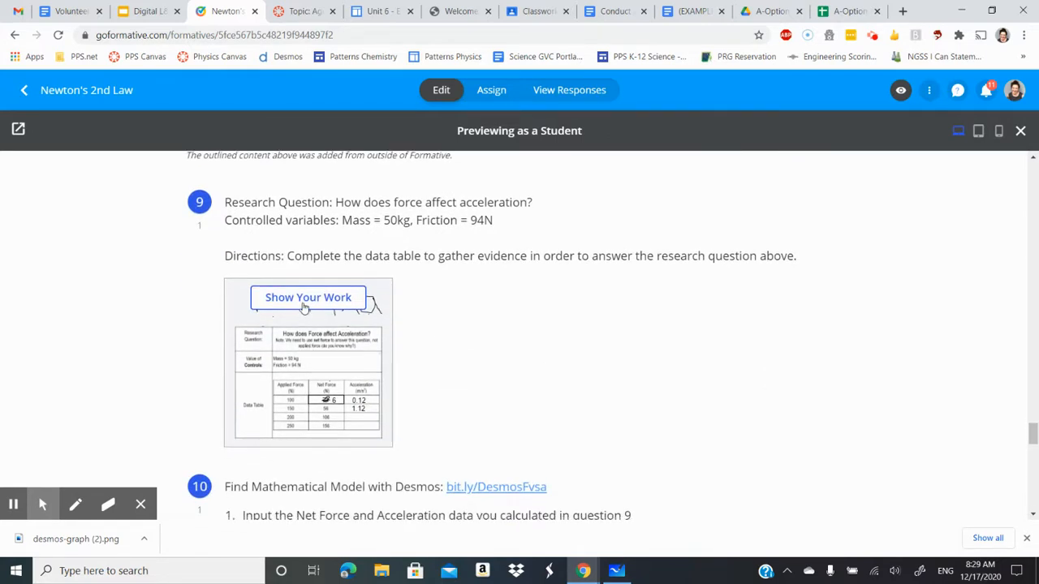
{"action": "scroll", "scroll_direction": "down", "scroll_amount": 3}
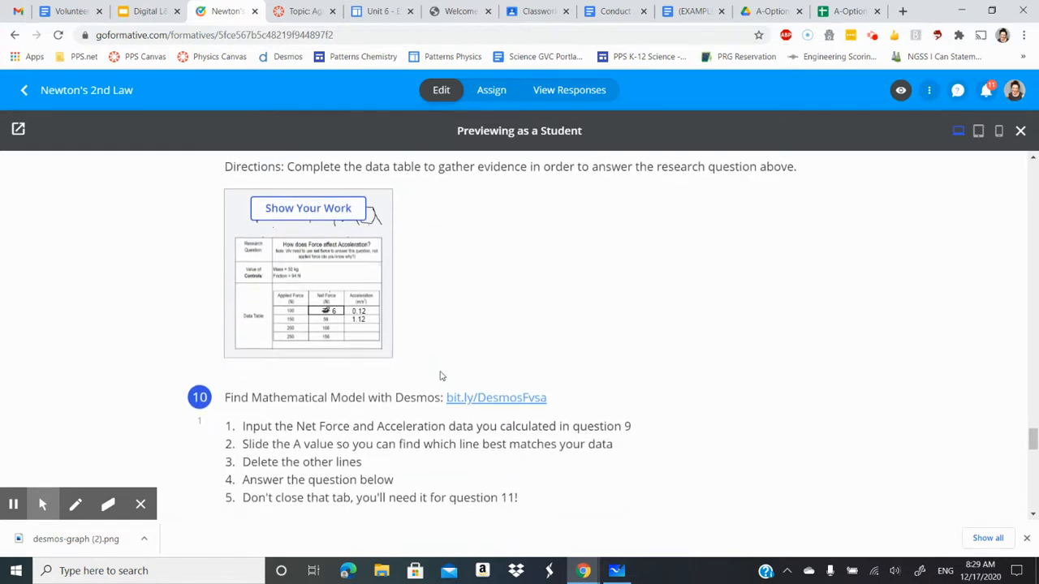
{"action": "scroll", "scroll_direction": "down", "scroll_amount": 3}
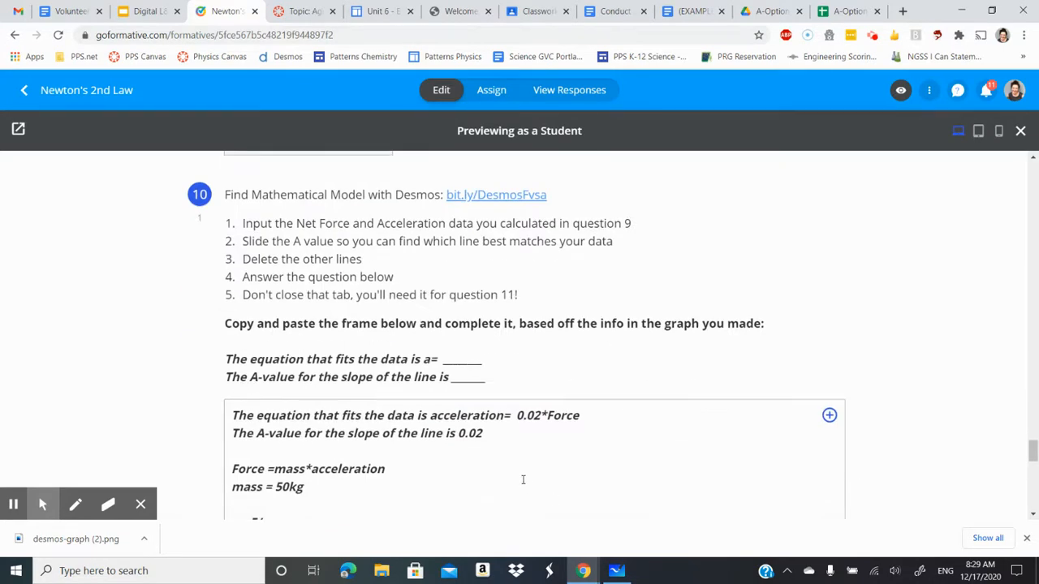
Write the third rearranged equation a=1/m*F under a=F/m.
{"action": "scroll", "scroll_direction": "down", "scroll_amount": 3}
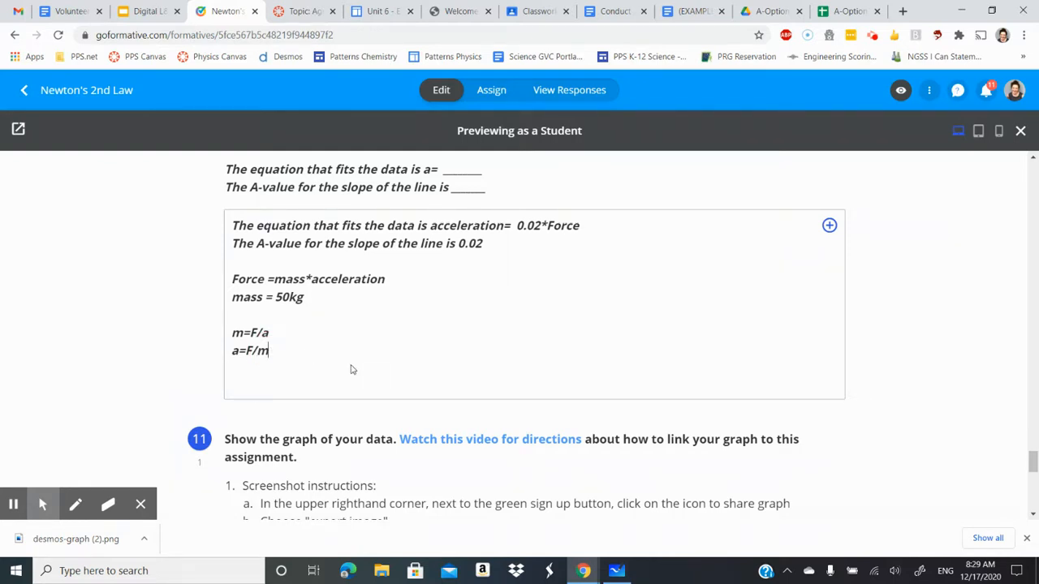
{"action": "type", "text": "a"}
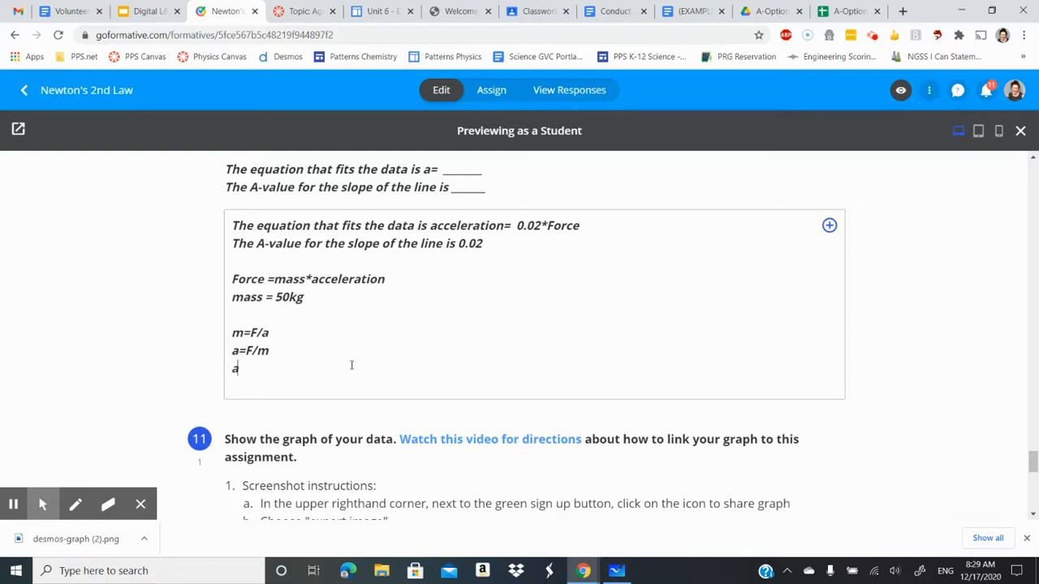
{"action": "type", "text": "=1"}
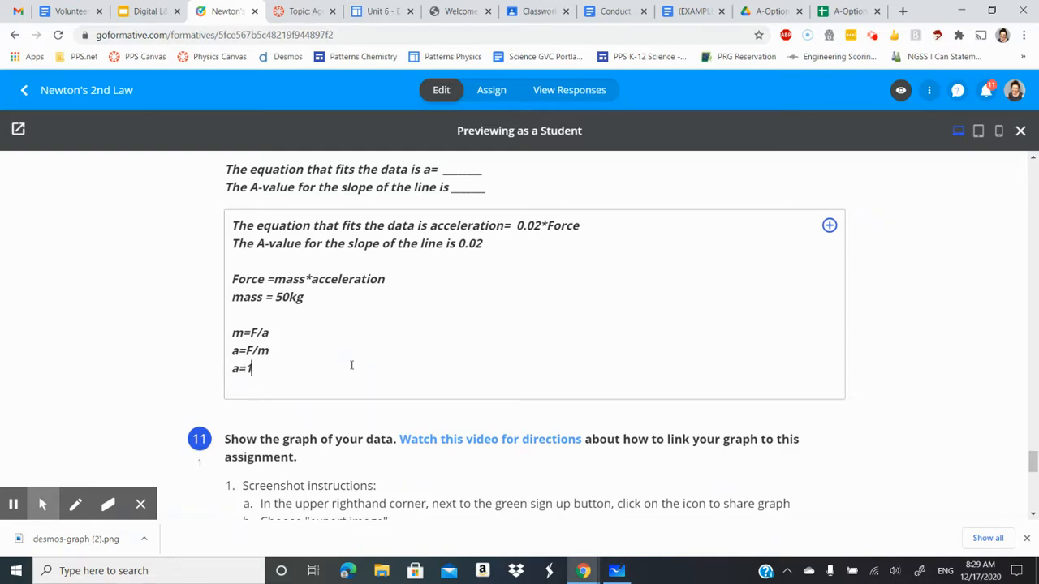
{"action": "type", "text": "/m"}
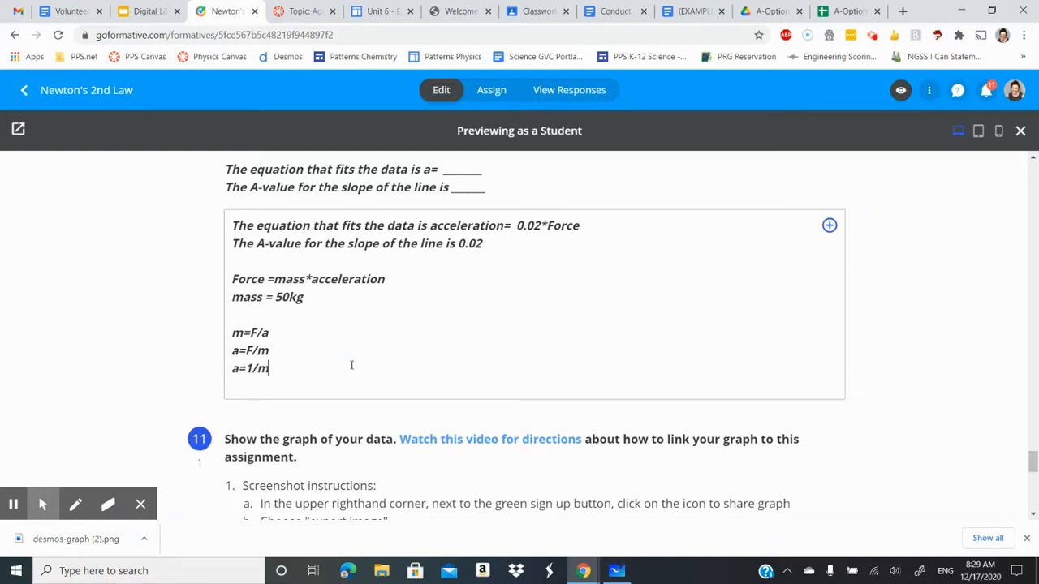
{"action": "type", "text": "*F"}
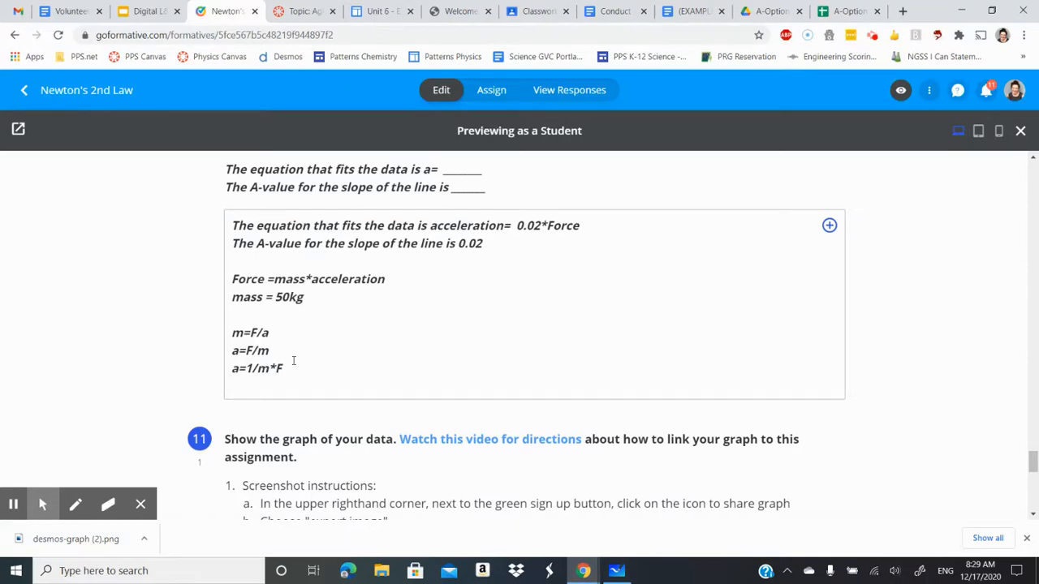
{"action": "mouse_move", "coordinate": [403, 366]}
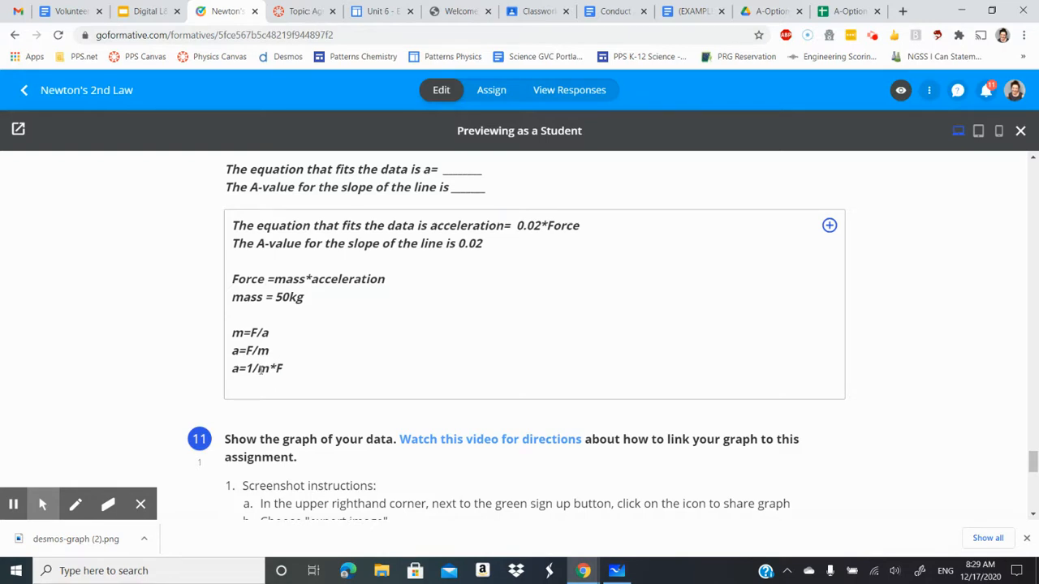
Write a=1/0.02*F on a new line beneath a=1/m*F.
{"action": "left_click", "coordinate": [285, 368]}
{"action": "type", "text": "a="}
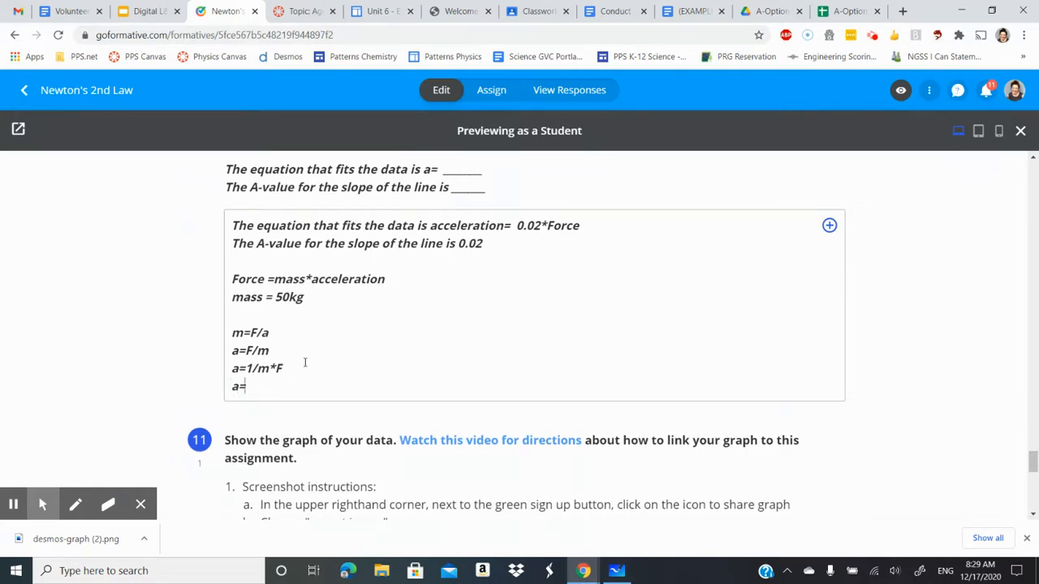
{"action": "type", "text": "1/"}
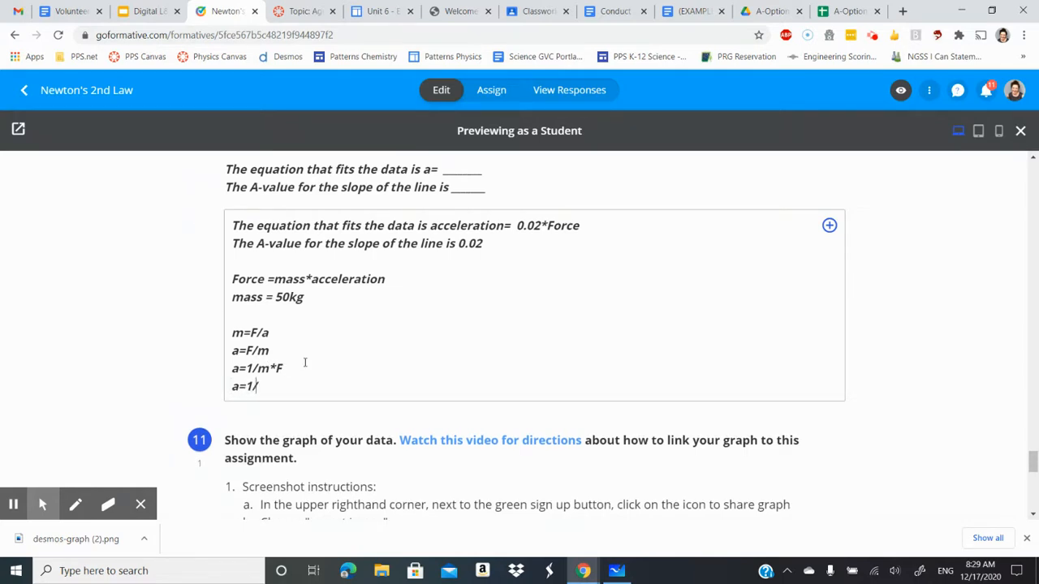
{"action": "type", "text": "0.02"}
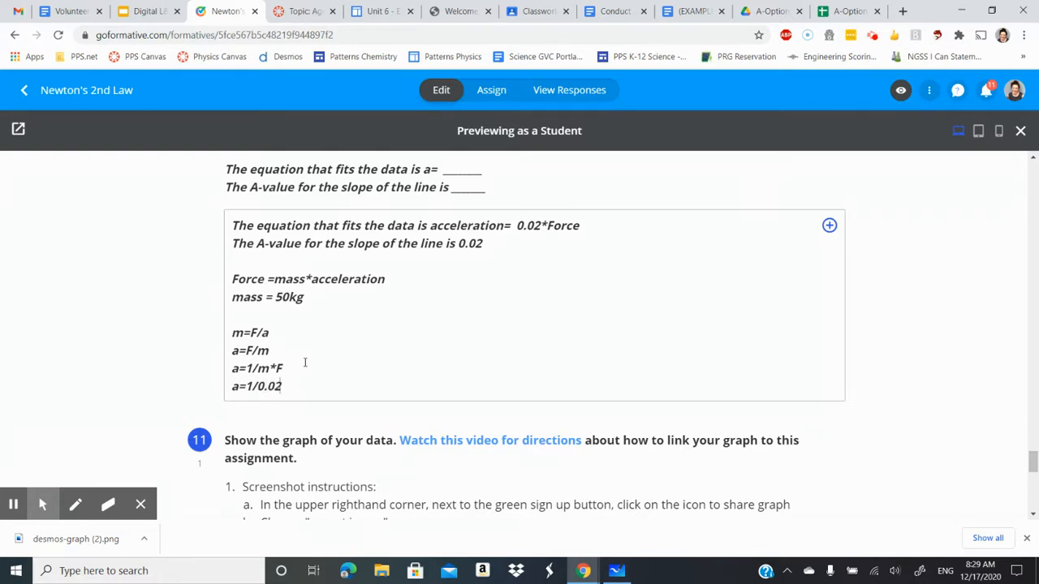
{"action": "type", "text": "*F"}
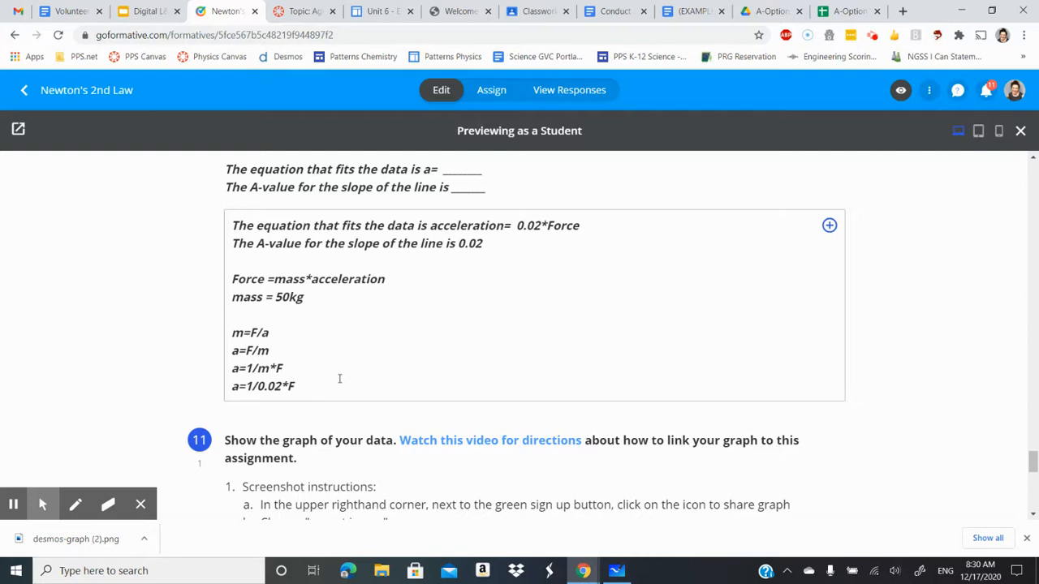
{"action": "scroll", "scroll_direction": "down", "scroll_amount": 3}
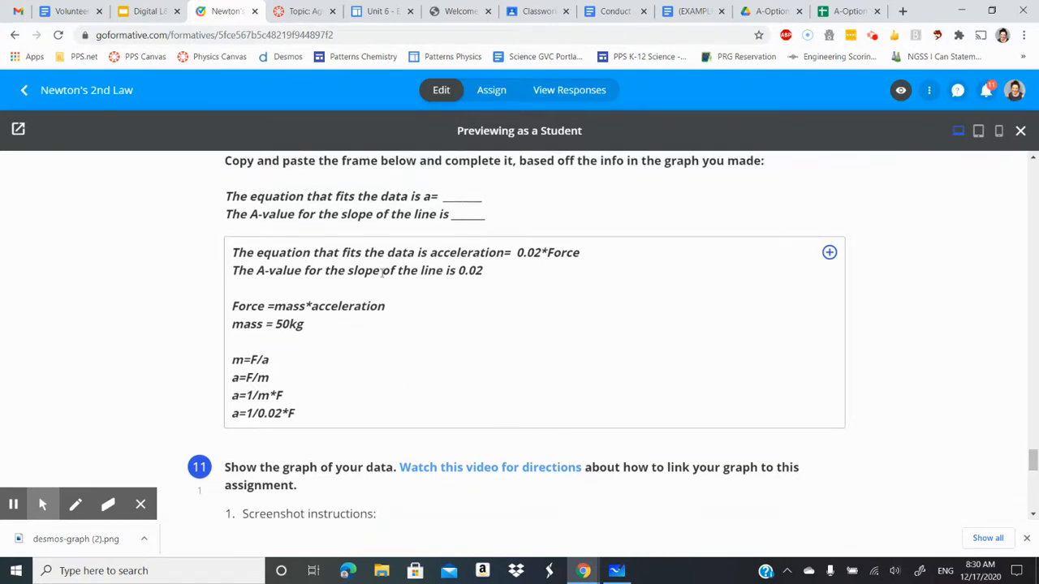